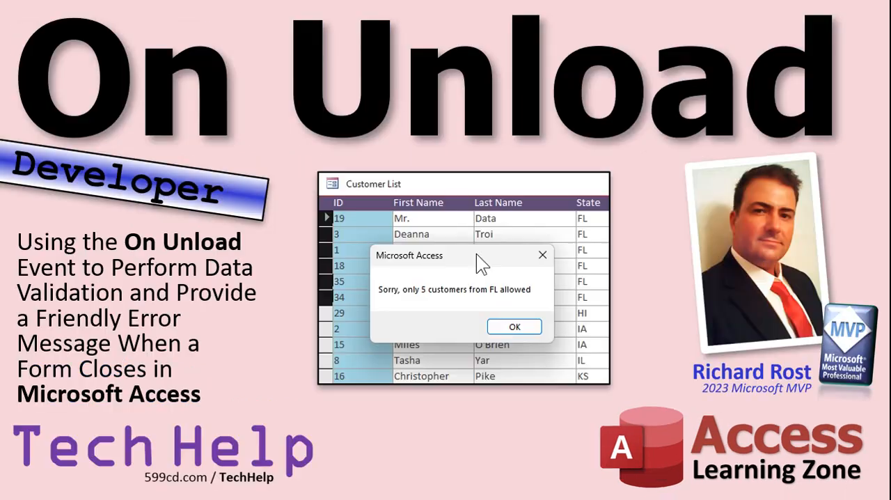
pyautogui.moveTo(111, 198)
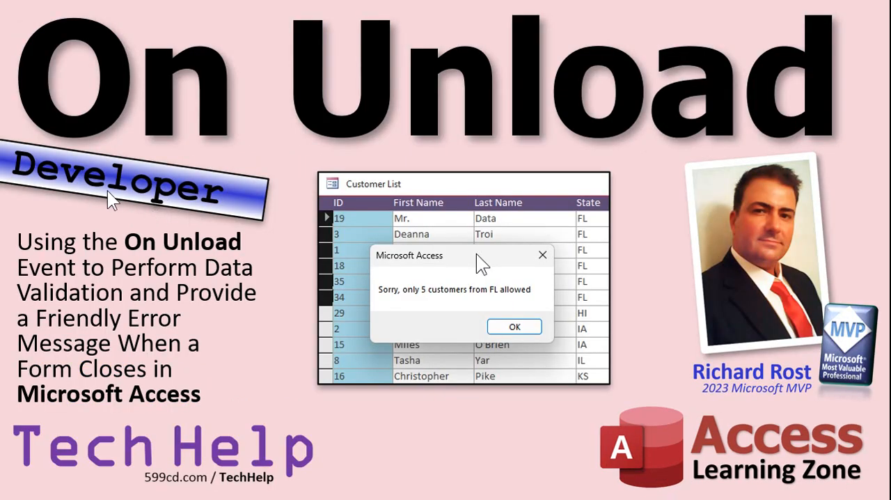
pyautogui.moveTo(132, 221)
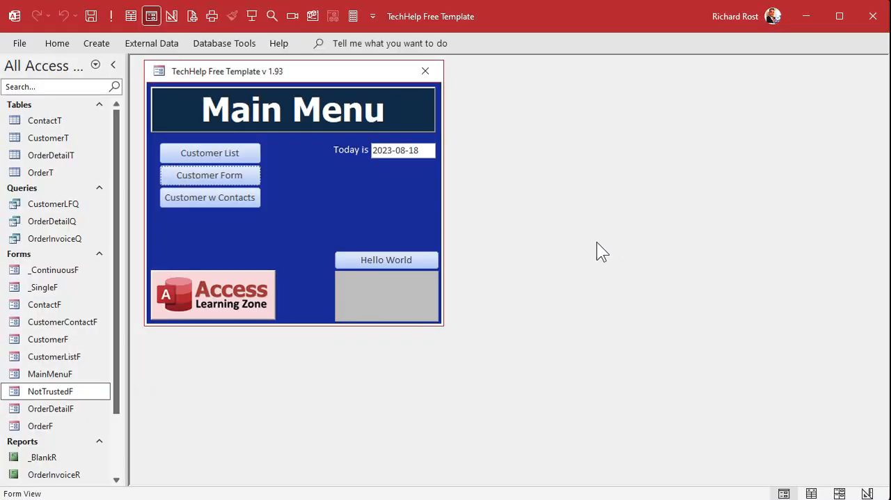
pyautogui.moveTo(587, 249)
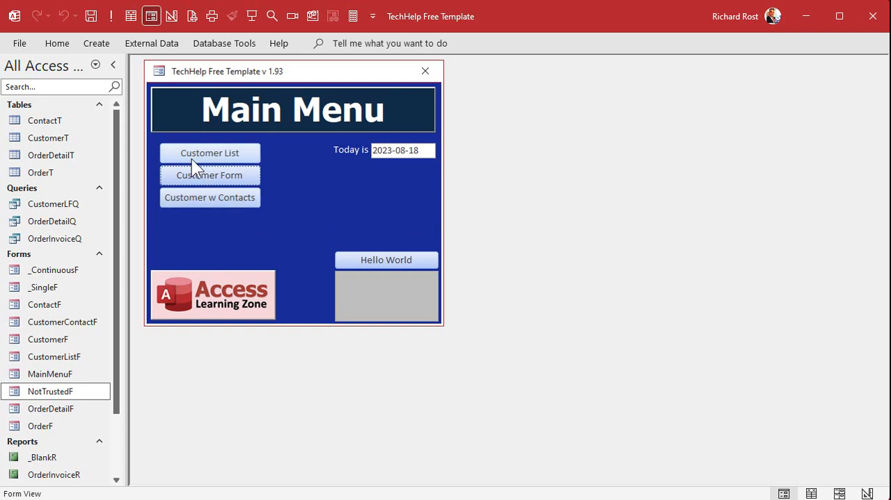
# Step: Open the Customer List form and sort its records by the State column A to Z
pyautogui.click(209, 153)
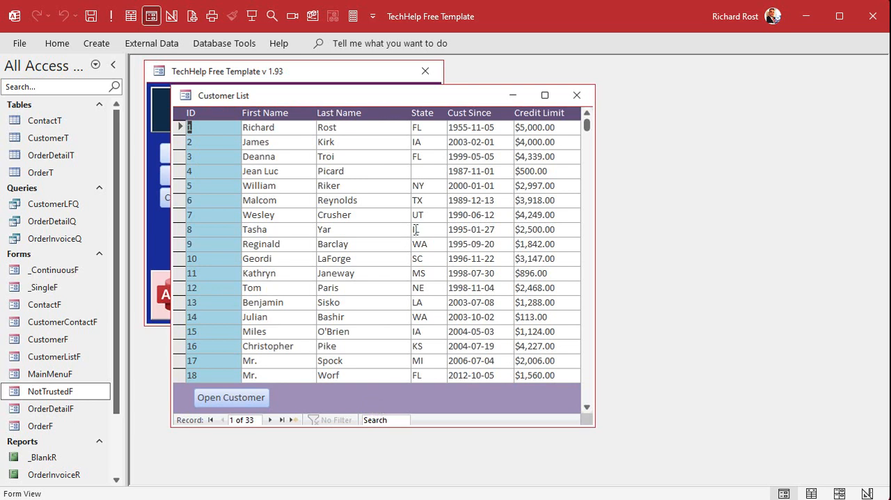
pyautogui.rightClick(423, 127)
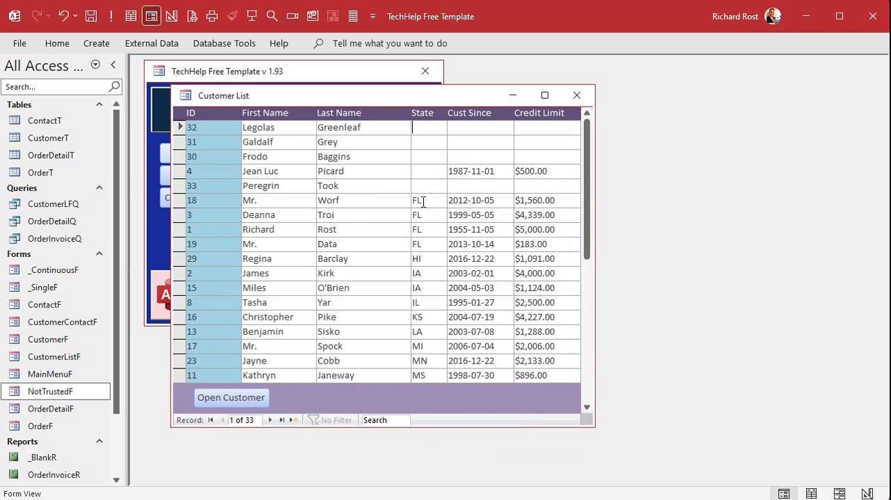
pyautogui.moveTo(446, 310)
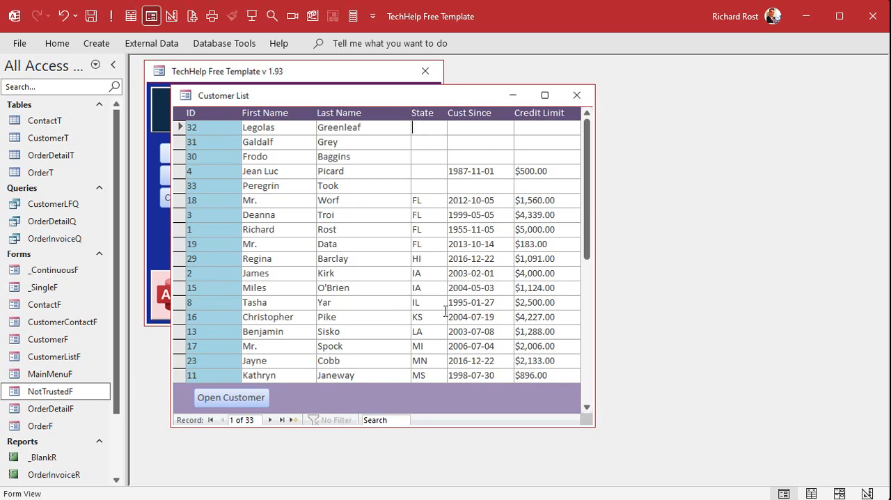
pyautogui.moveTo(384, 120)
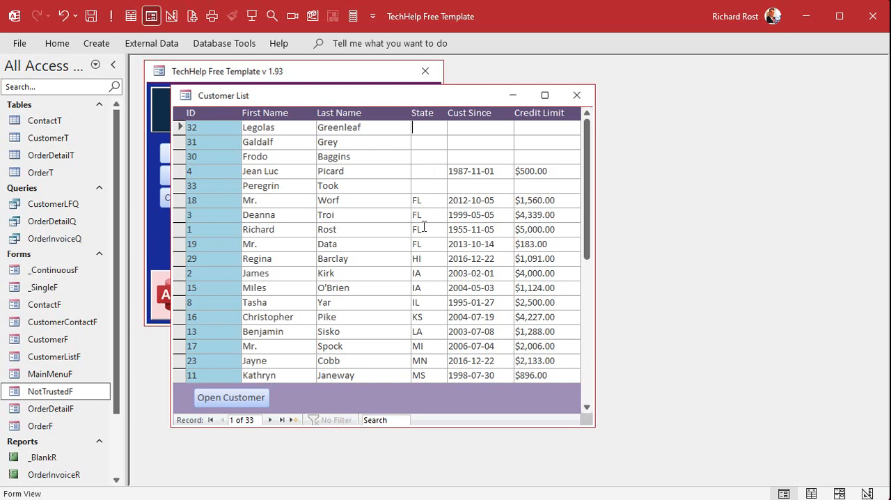
pyautogui.moveTo(429, 259)
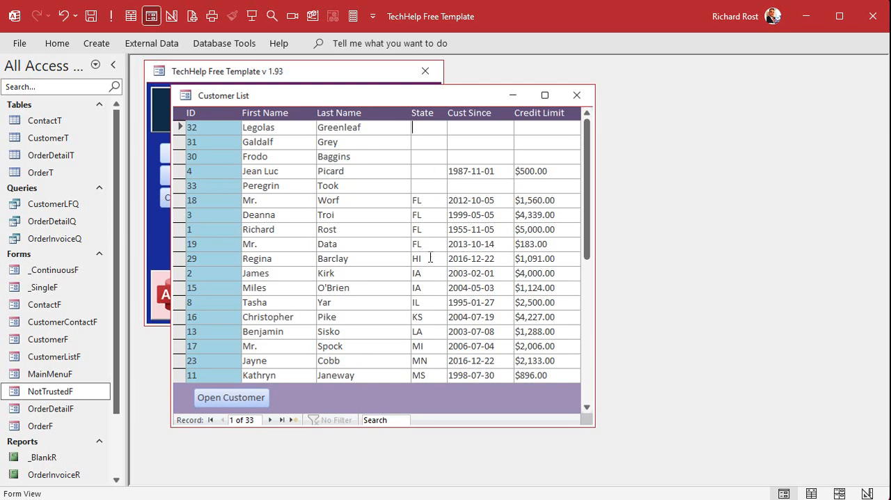
pyautogui.moveTo(429, 271)
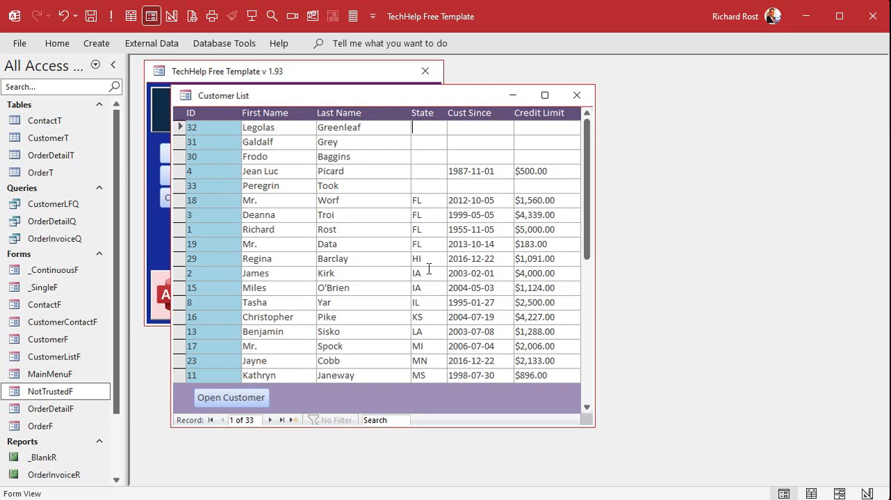
pyautogui.click(421, 200)
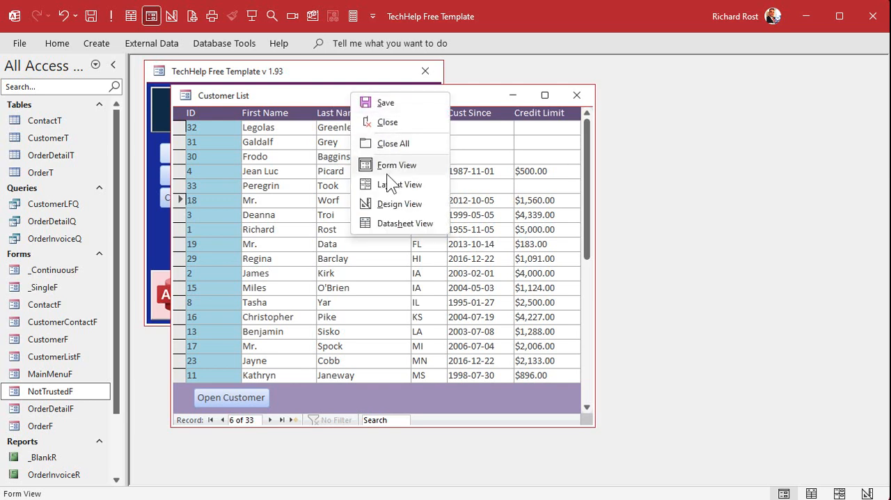
# Step: Switch Customer List to Design View and set On Close and On Unload to [Event Procedure]
pyautogui.click(401, 203)
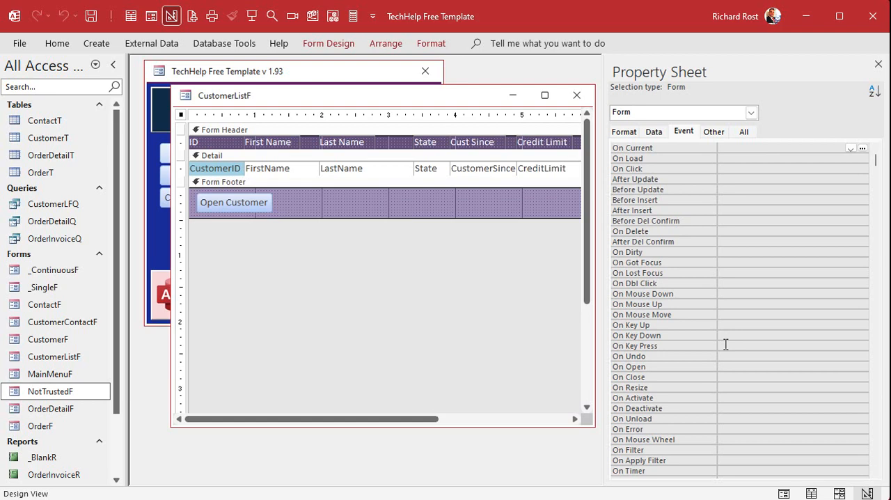
pyautogui.moveTo(718, 360)
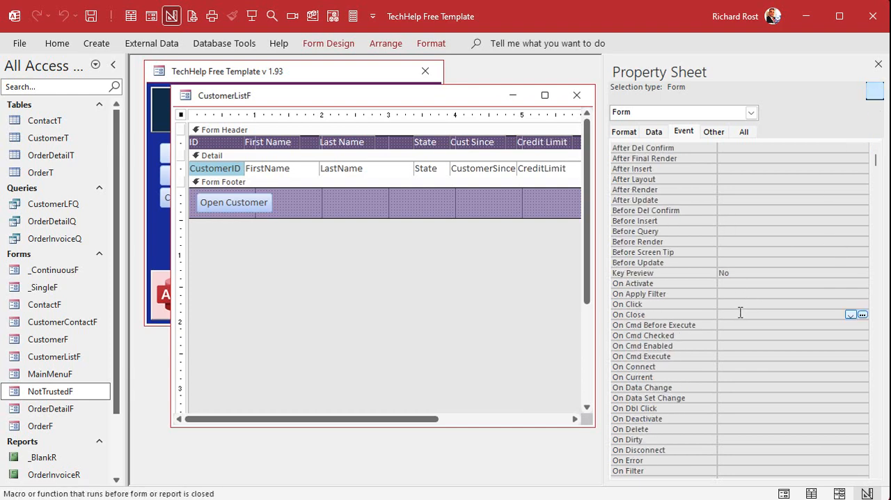
pyautogui.scroll(-3)
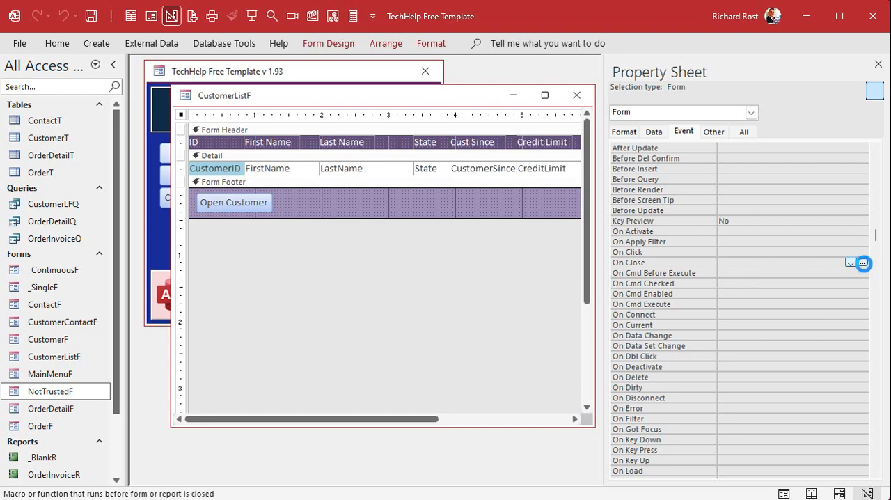
pyautogui.click(863, 263)
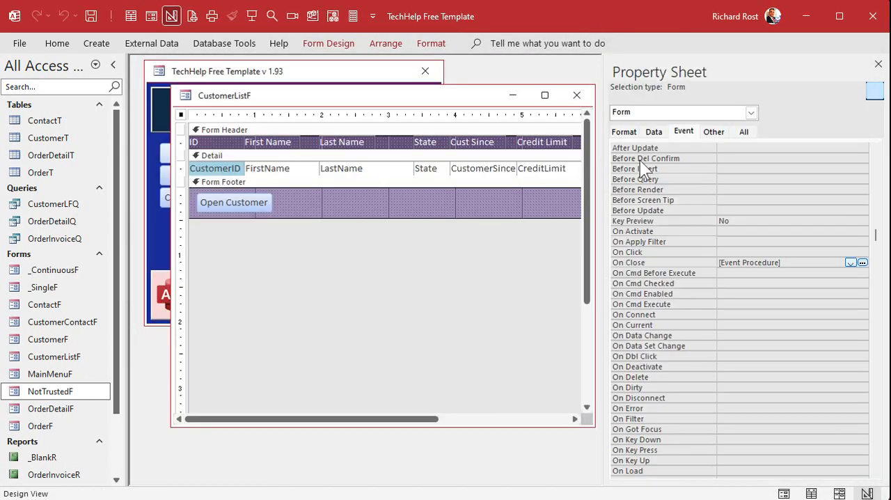
pyautogui.scroll(-3)
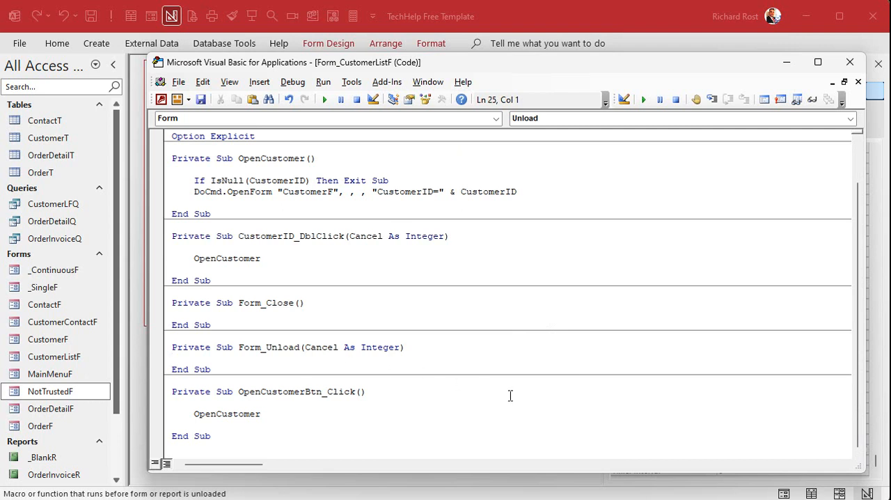
pyautogui.moveTo(307, 347)
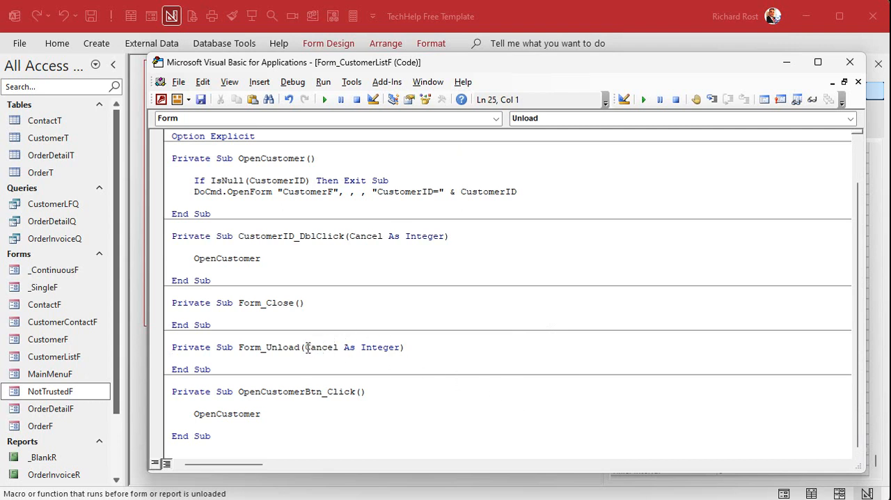
# Step: Place the cursor inside Private Sub Form_Unload with blank lines ready for code
pyautogui.moveTo(305, 347); pyautogui.dragTo(399, 347)
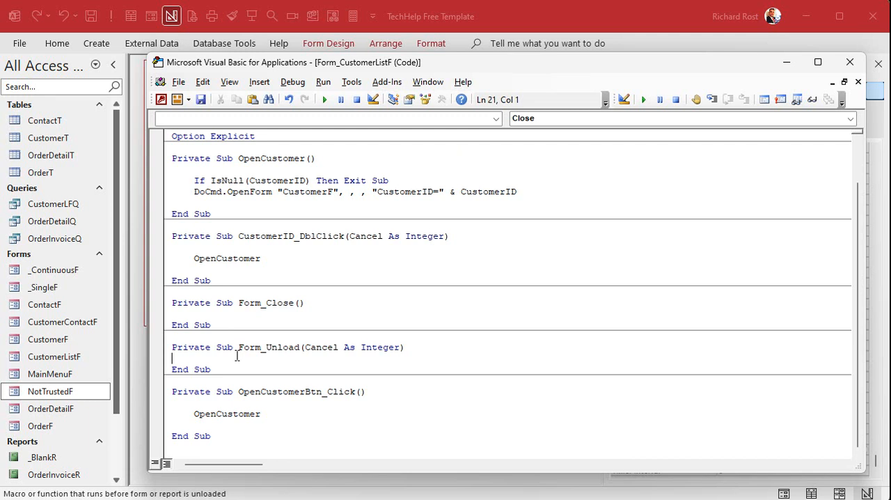
pyautogui.doubleClick(267, 347)
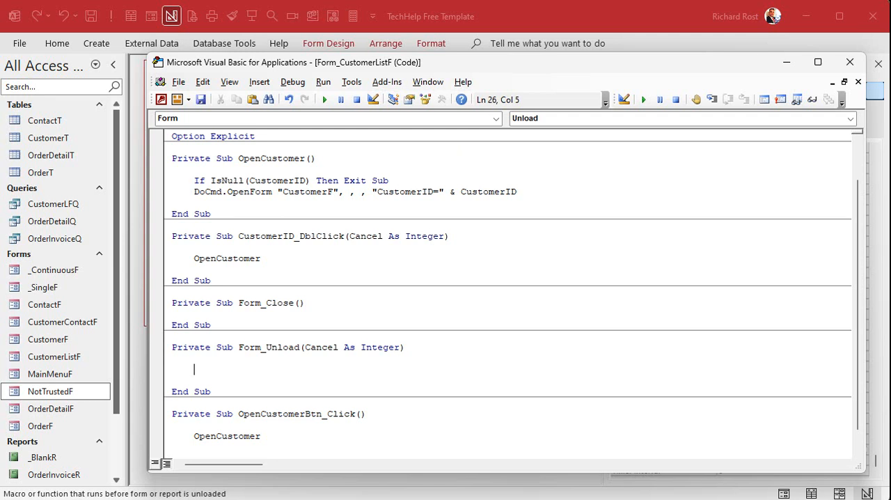
# Step: Write Dim X As Long and X = DCount("*", "CustomerT", "State=""FL"""), then begin If X >
pyautogui.write('Dim X As Long')
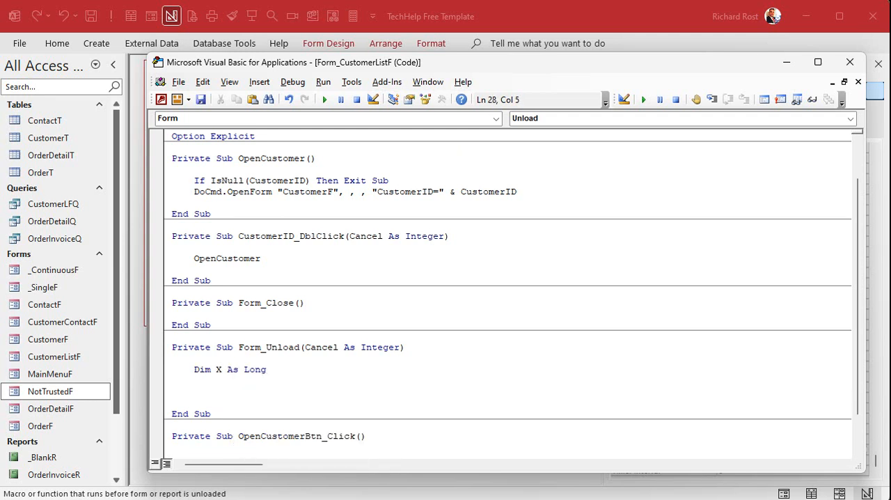
pyautogui.write('X =')
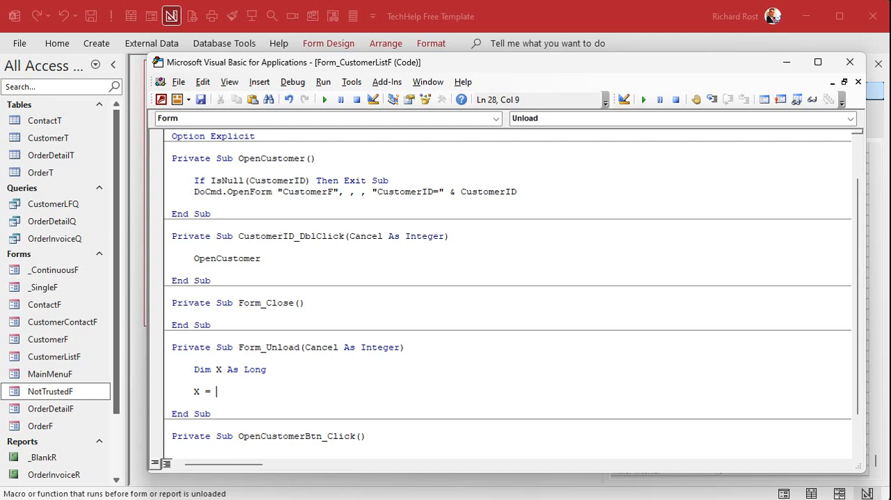
pyautogui.write('DCount(')
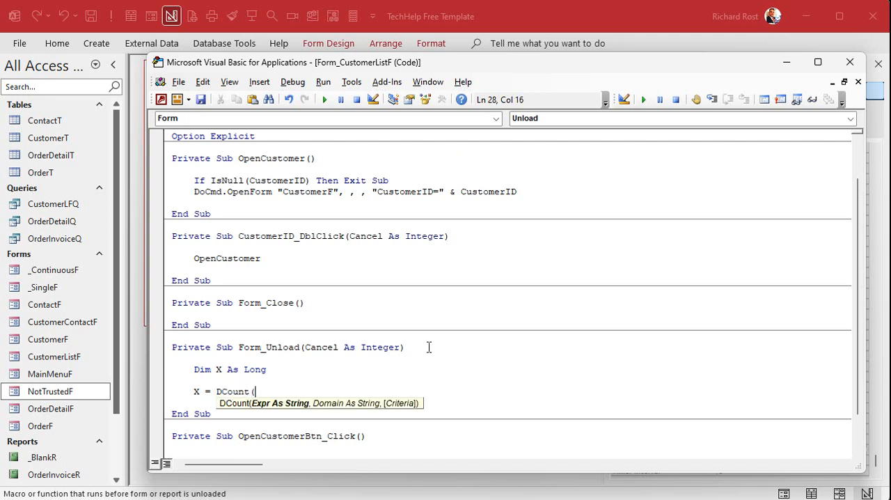
pyautogui.write('"*","CustomerT","')
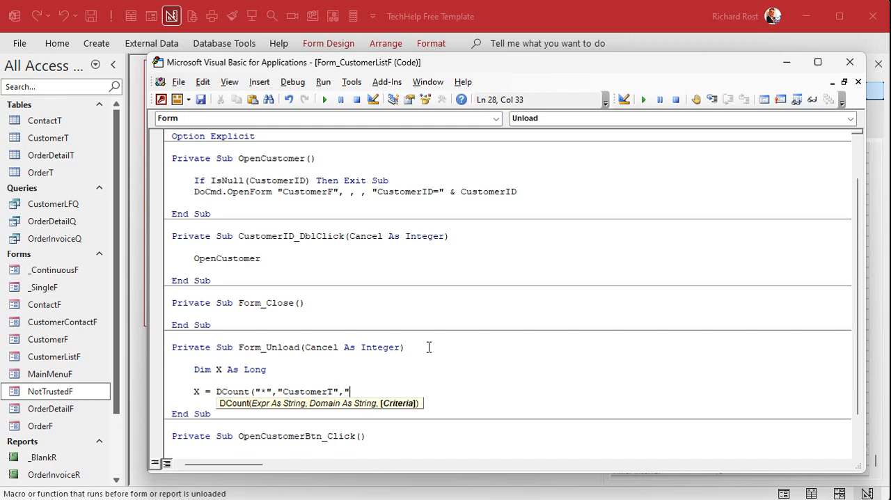
pyautogui.write('Sta')
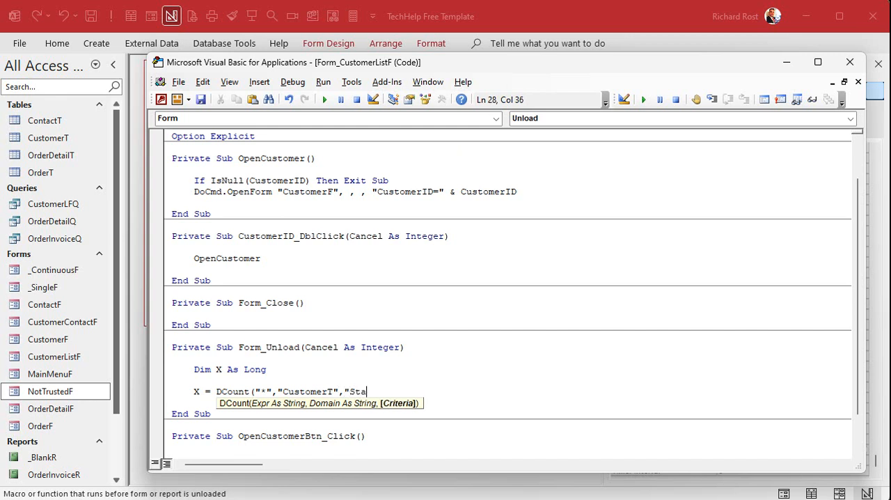
pyautogui.write('te="""FL""')
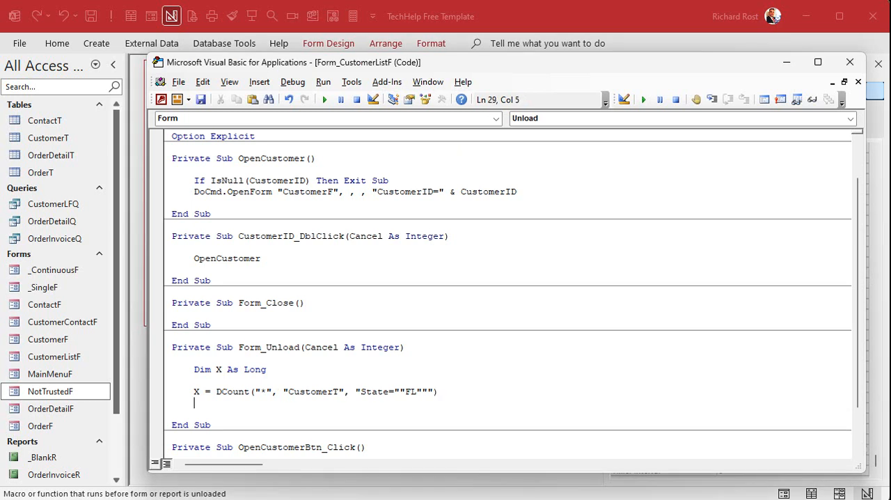
pyautogui.write('if x >')
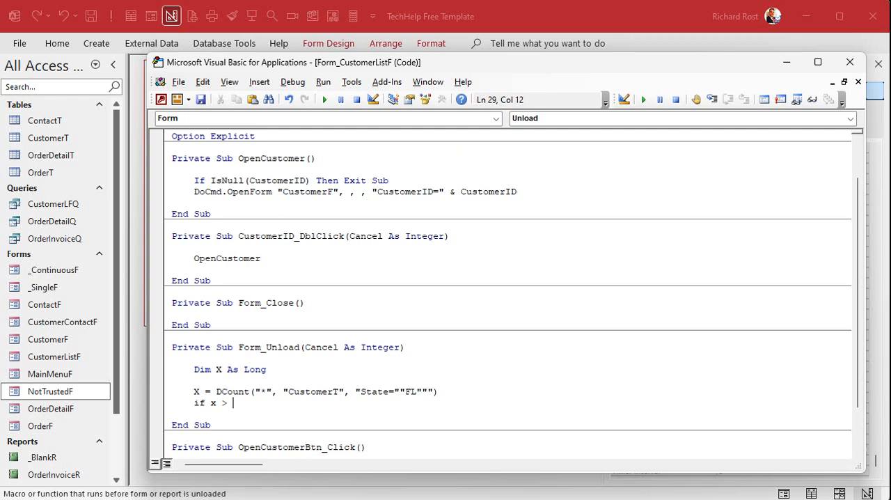
# Step: Complete If X > 5 Then and begin MsgBox "Sorry... for safety and sanitary reasons"
pyautogui.write('5 then')
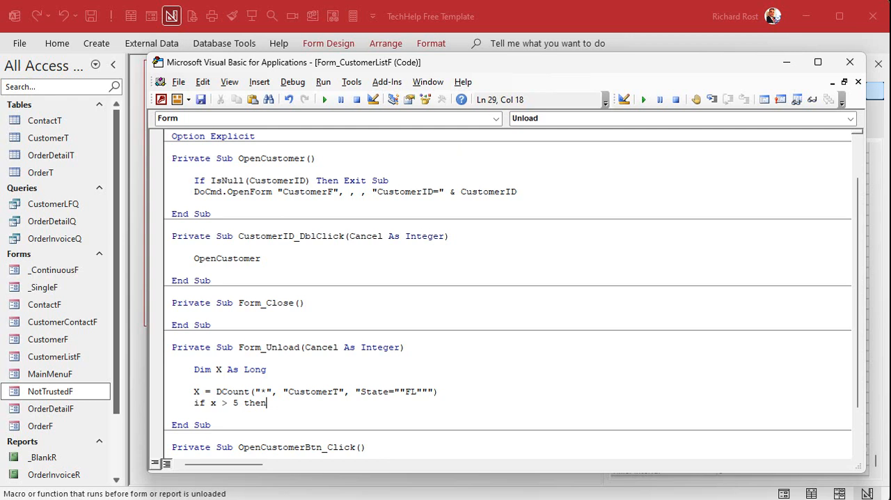
pyautogui.press('enter')
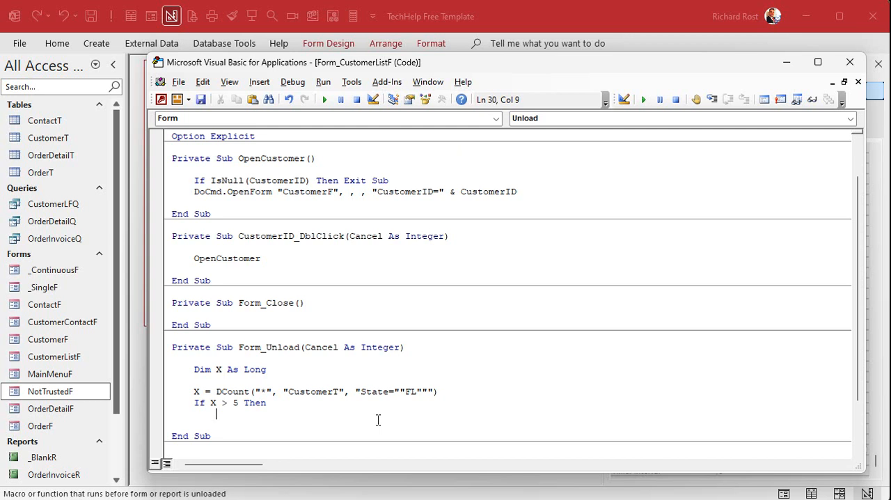
pyautogui.write('msgbox')
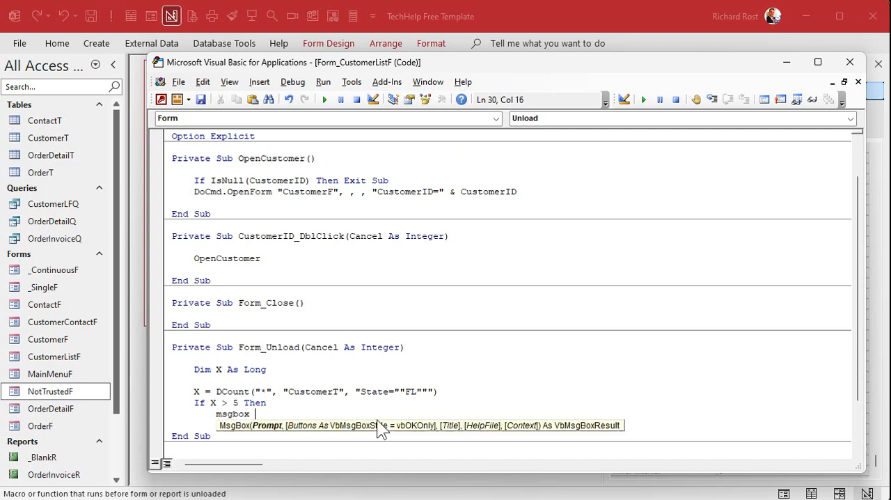
pyautogui.write('"Sorry')
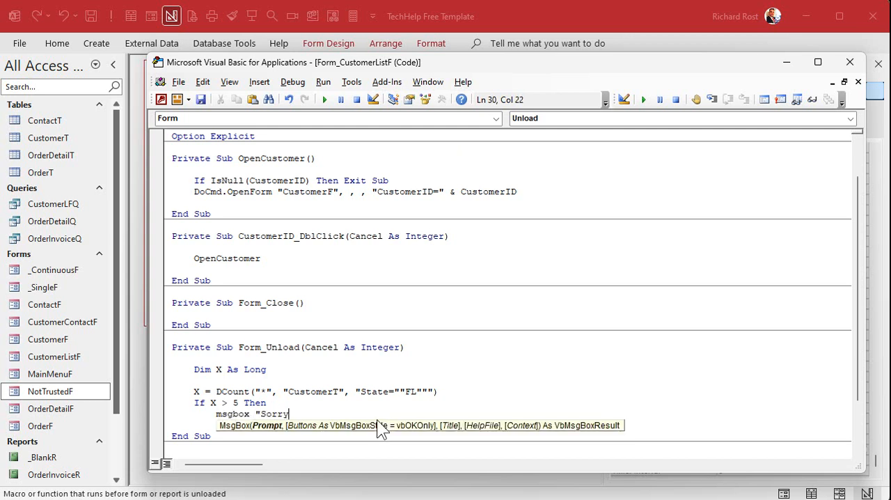
pyautogui.write('... for safety')
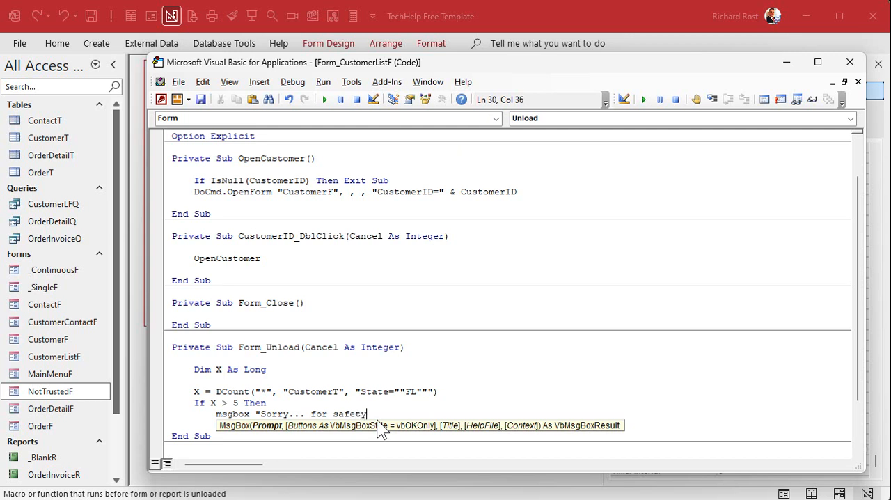
pyautogui.write('re')
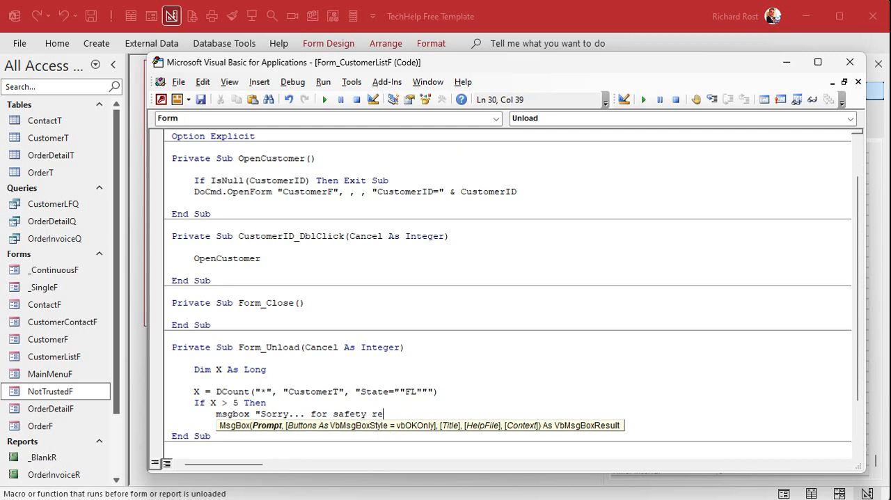
pyautogui.write('and sanita')
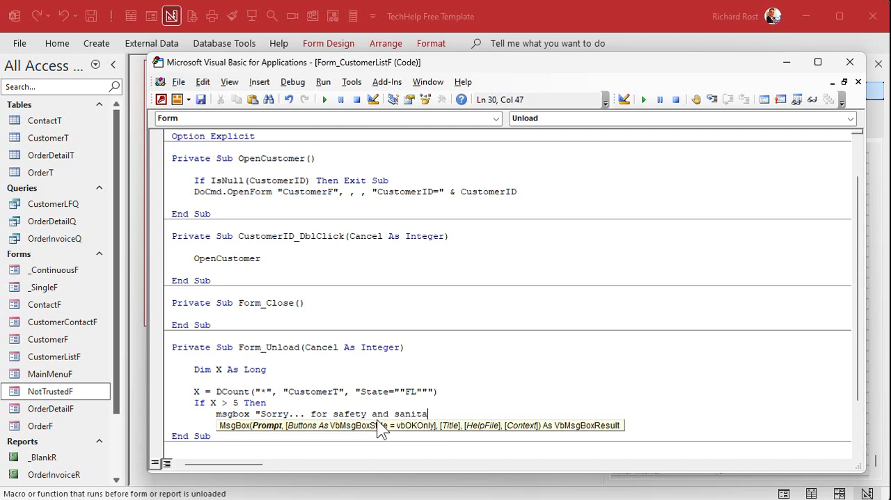
pyautogui.write('ry reasons')
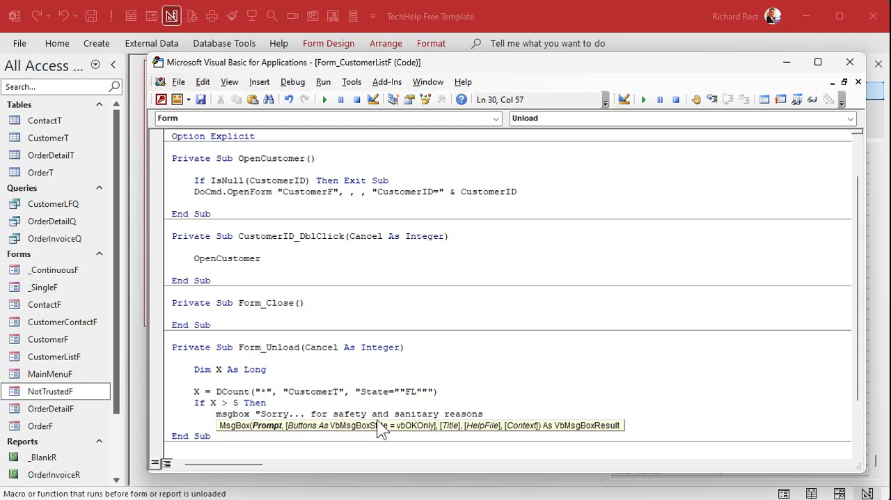
# Step: Finish the message "only max 5 FL allowed!", add Cancel = True and End If
pyautogui.write('only max')
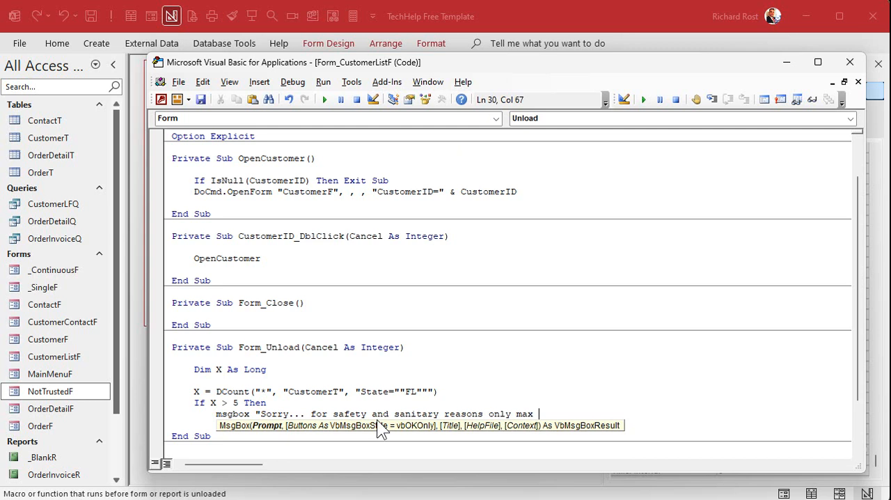
pyautogui.write('5 FL a')
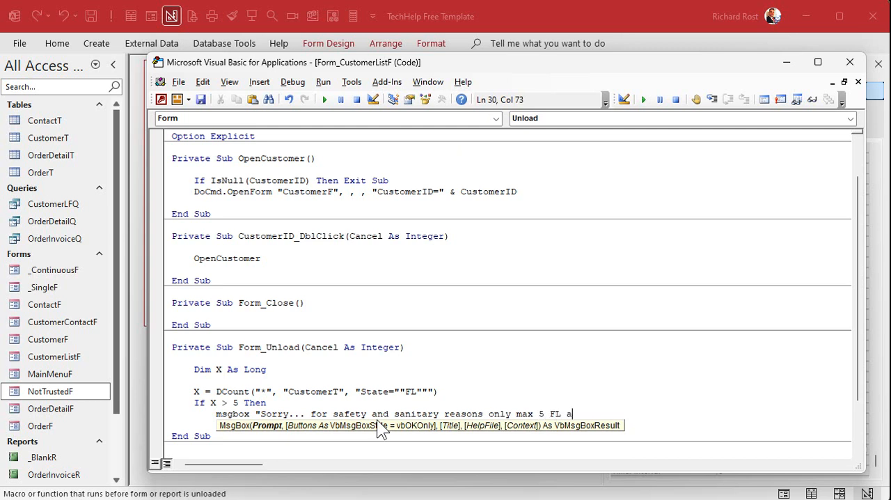
pyautogui.write('llowed')
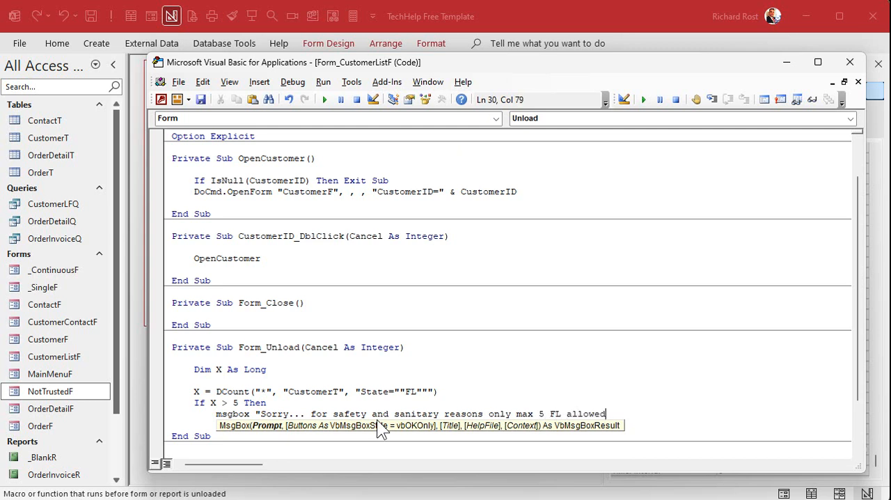
pyautogui.write('!"')
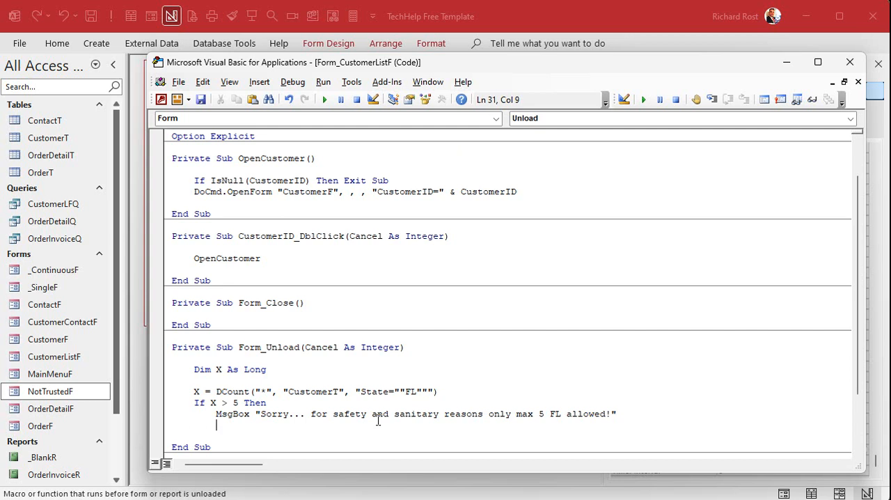
pyautogui.write('cal')
pyautogui.write('End If')
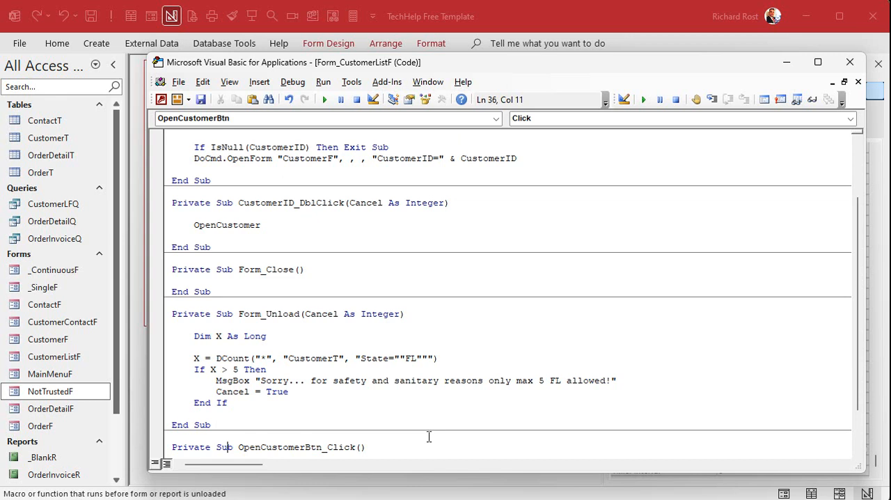
pyautogui.moveTo(278, 414)
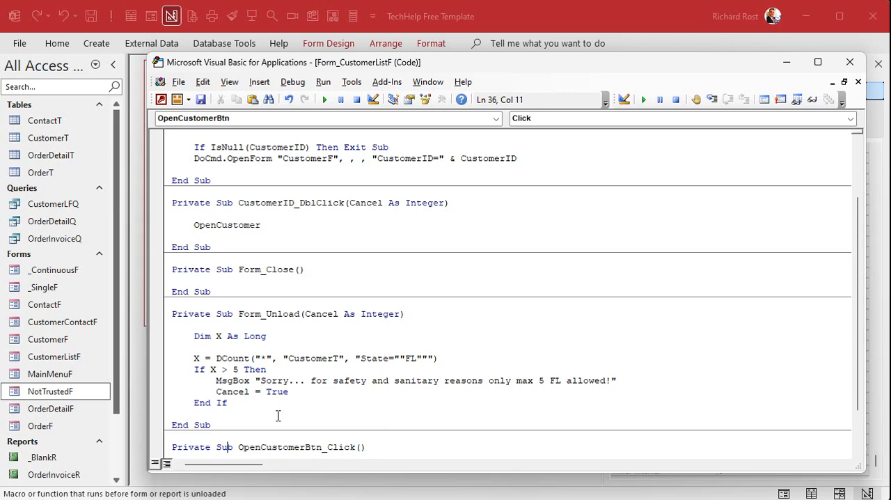
pyautogui.click(292, 81)
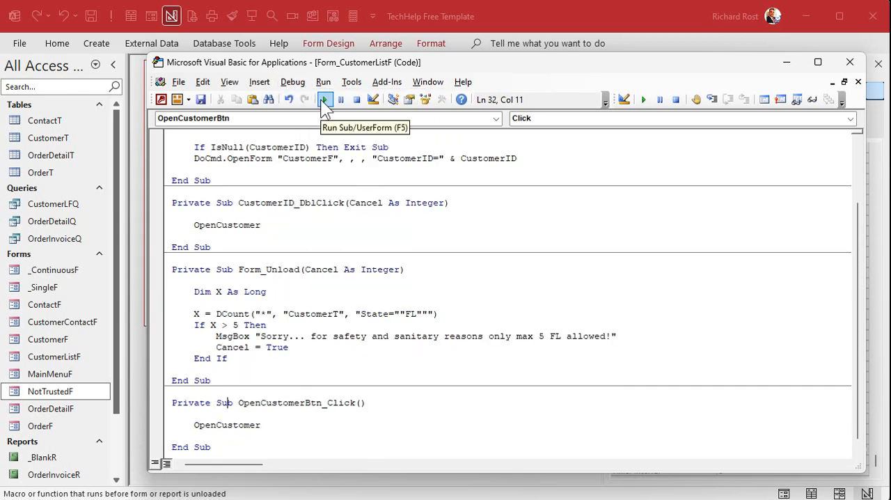
# Step: Return to Access, open the Customer List, then close the customer detail form and the list
pyautogui.click(325, 99)
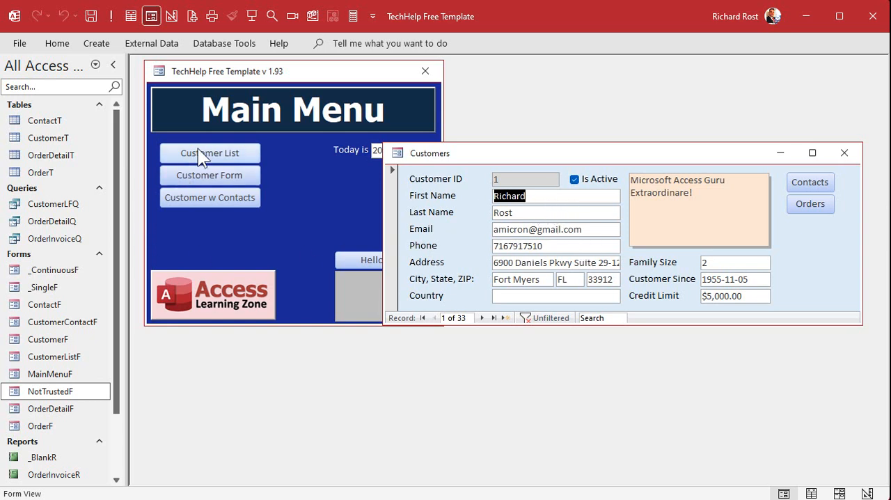
pyautogui.click(209, 153)
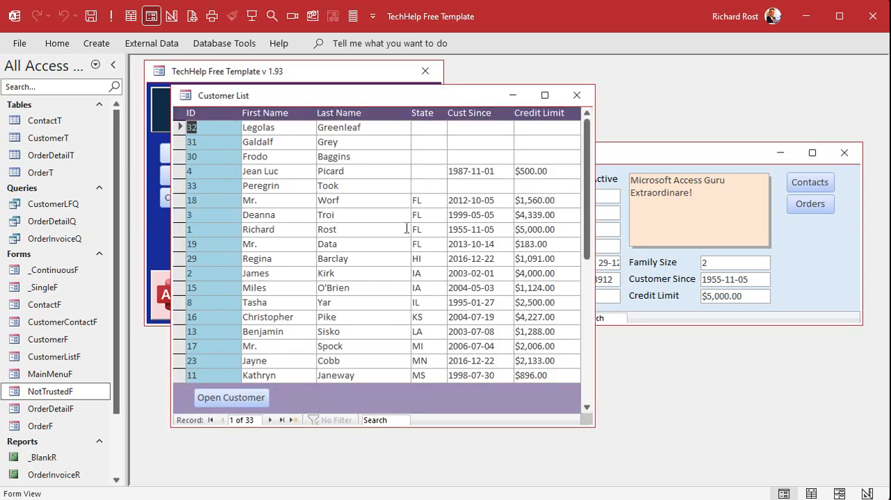
pyautogui.click(231, 397)
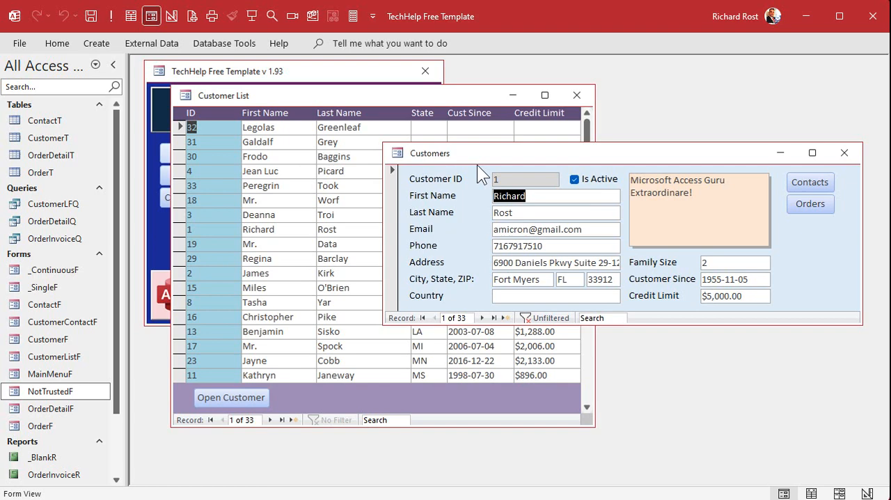
pyautogui.moveTo(184, 479)
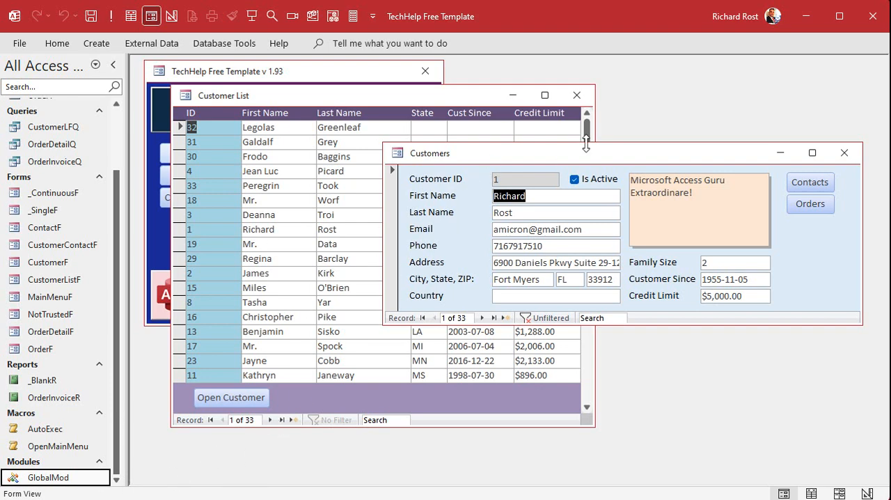
pyautogui.moveTo(660, 154)
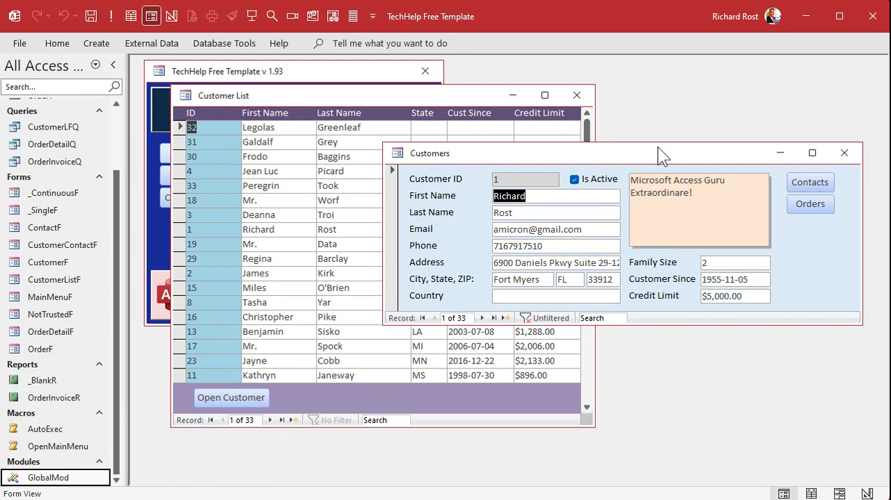
pyautogui.click(844, 154)
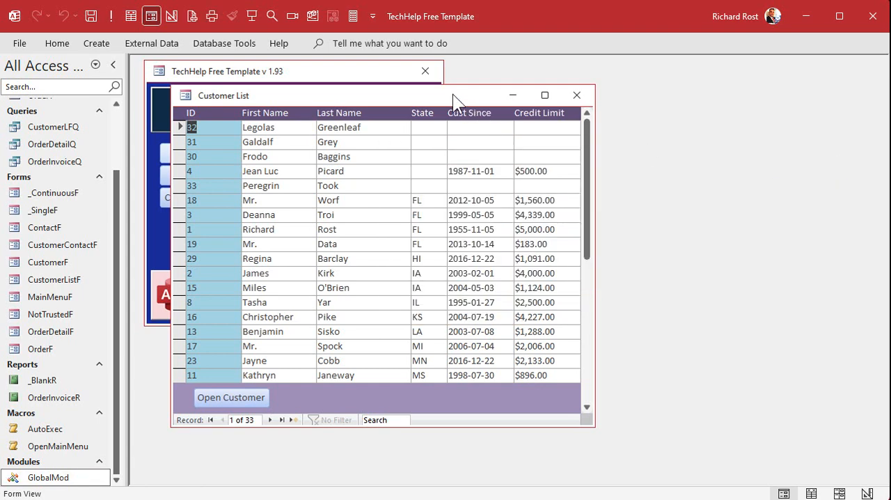
pyautogui.moveTo(375, 143)
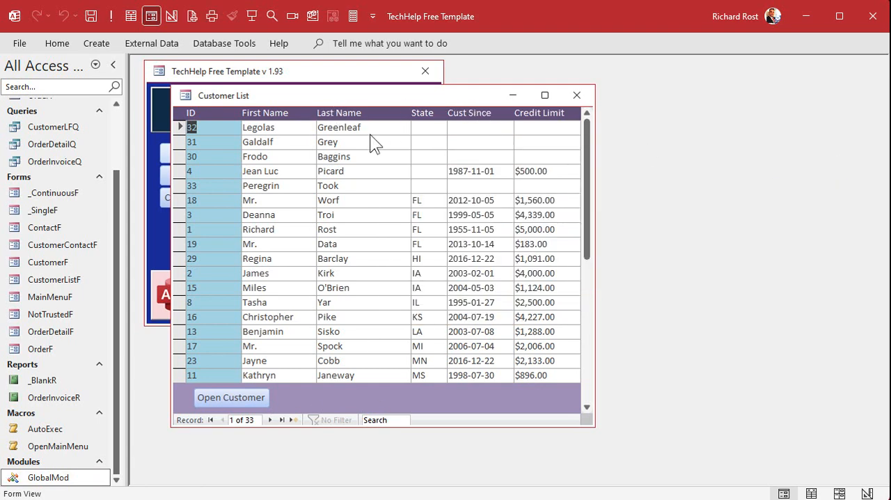
pyautogui.moveTo(401, 306)
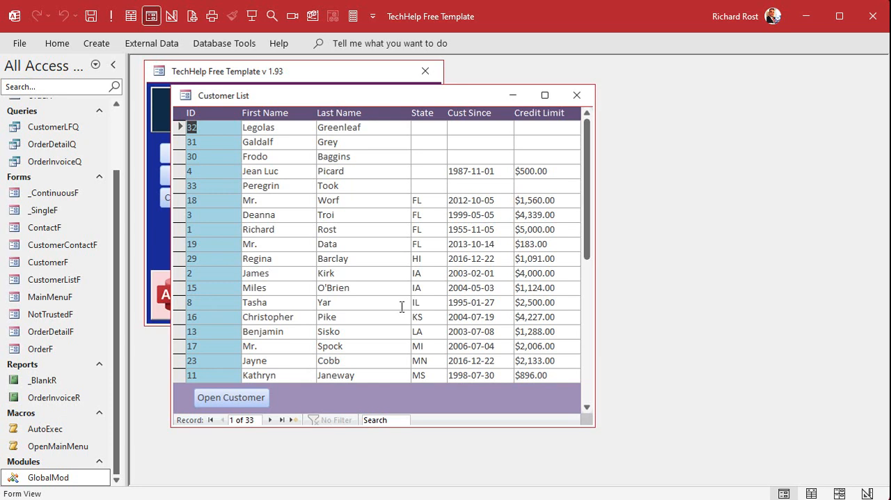
pyautogui.click(576, 94)
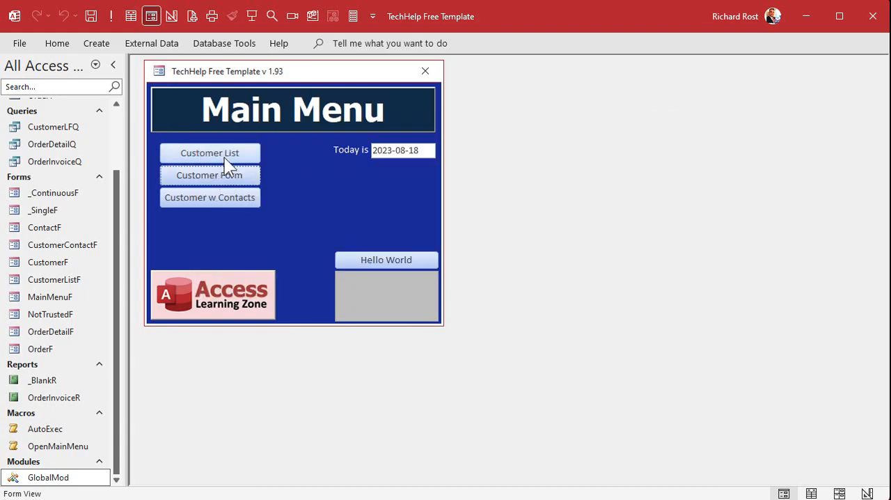
# Step: Add FL customer Joe Smith, set Nyota Uhura to FL, and trigger the max-5-FL warning on close
pyautogui.click(209, 153)
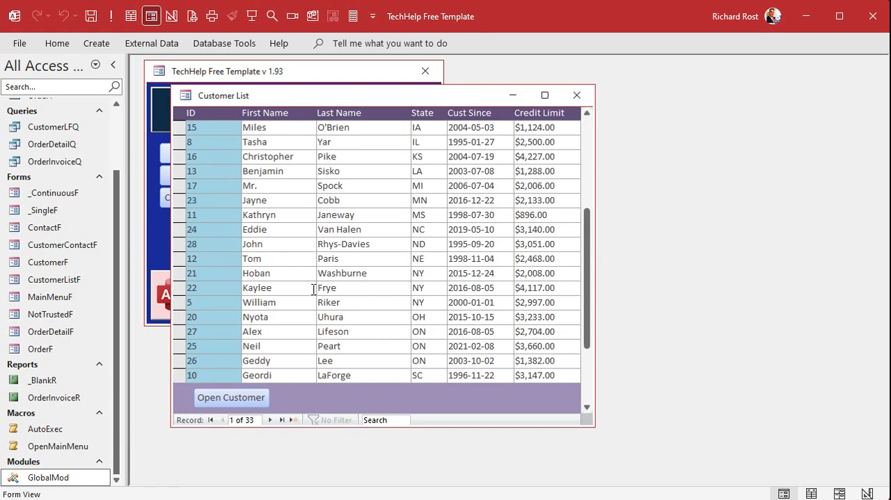
pyautogui.scroll(-3)
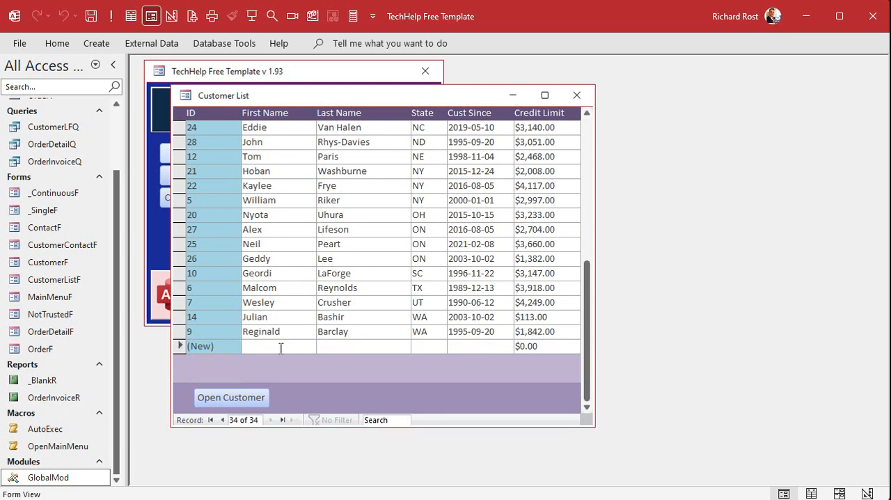
pyautogui.write('Sm')
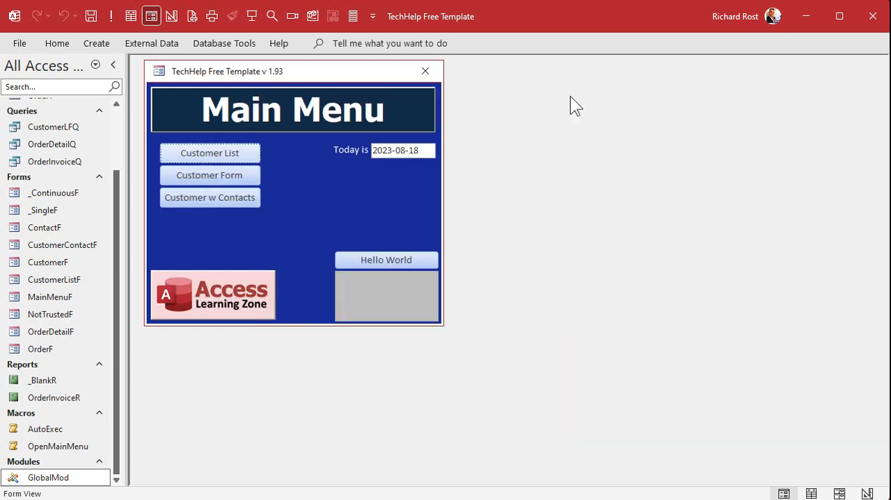
pyautogui.click(209, 153)
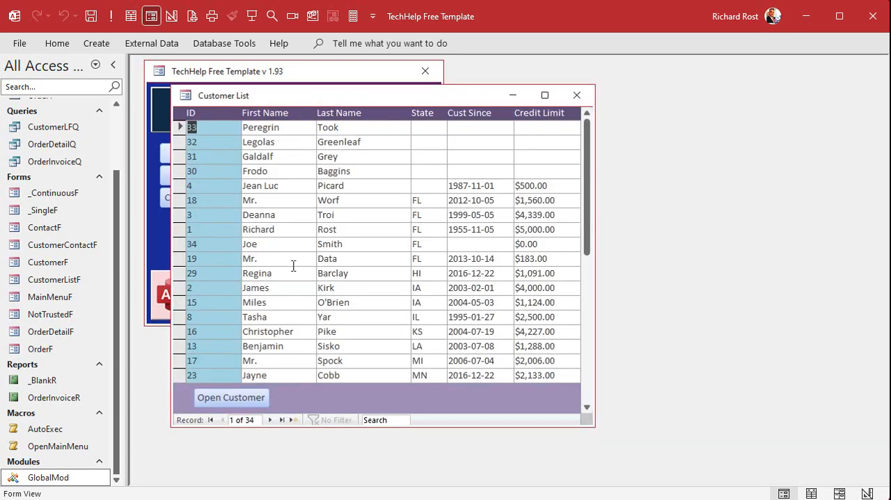
pyautogui.scroll(-3)
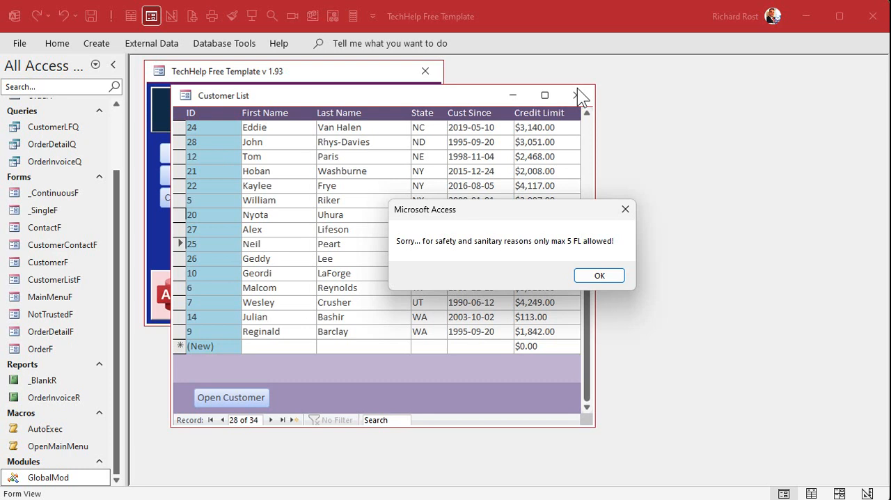
# Step: Dismiss the warning, delete Joe Smith's record, and close the Customer List to the Main Menu
pyautogui.click(598, 276)
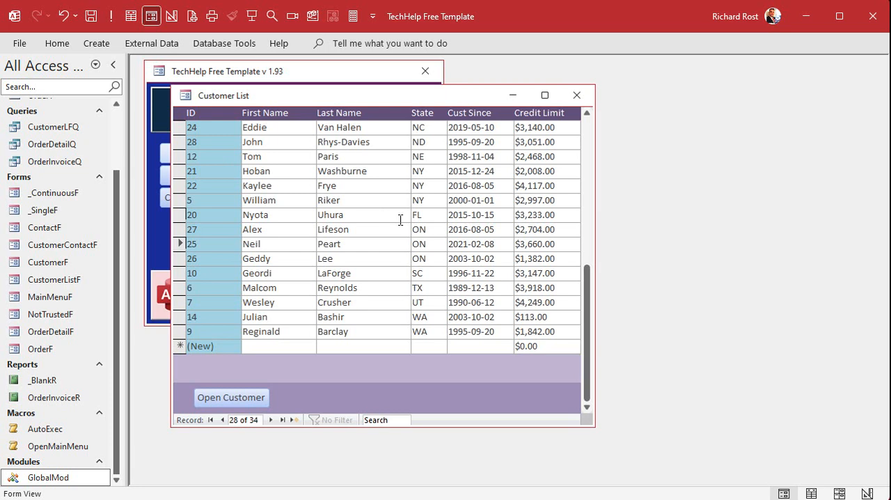
pyautogui.moveTo(390, 249)
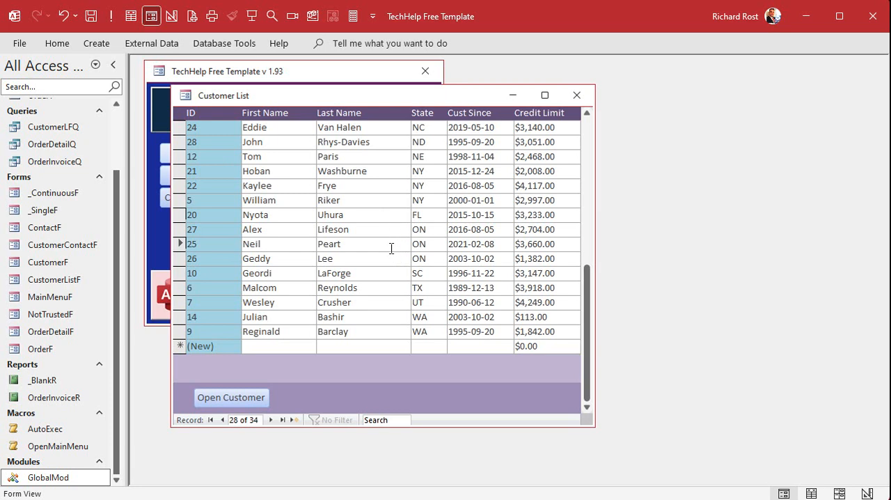
pyautogui.moveTo(646, 273)
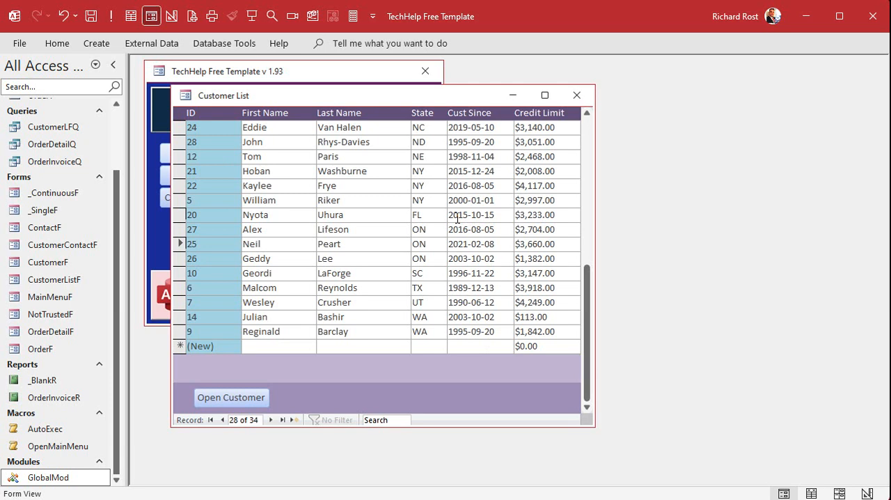
pyautogui.moveTo(326, 161)
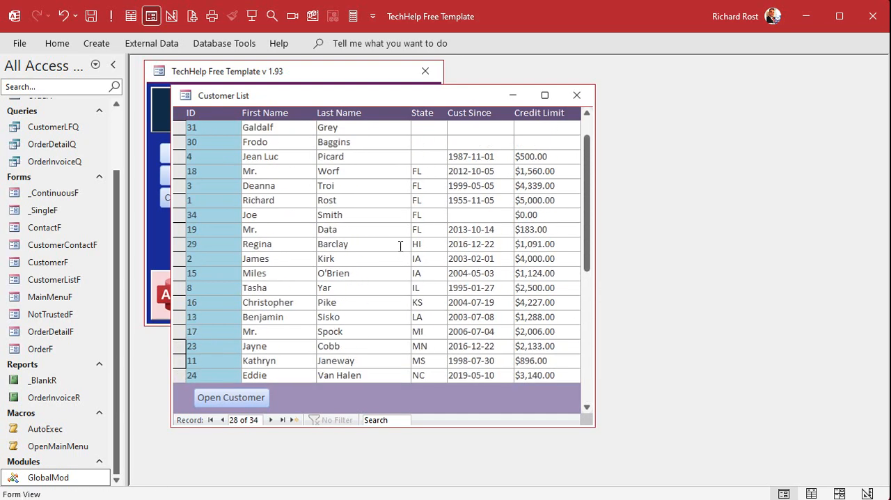
pyautogui.click(179, 214)
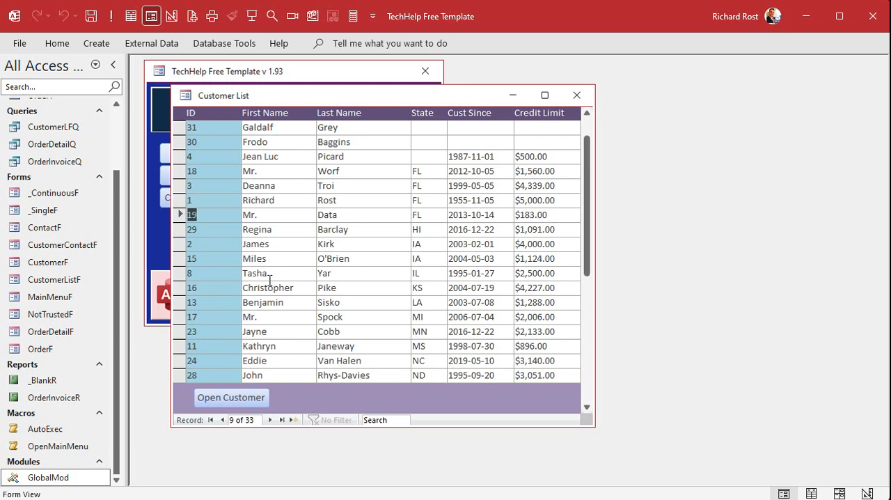
pyautogui.click(576, 95)
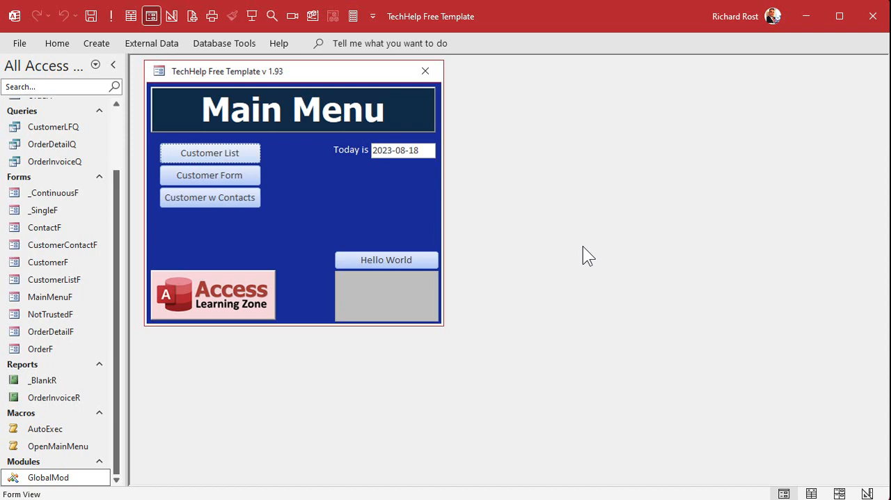
pyautogui.moveTo(597, 261)
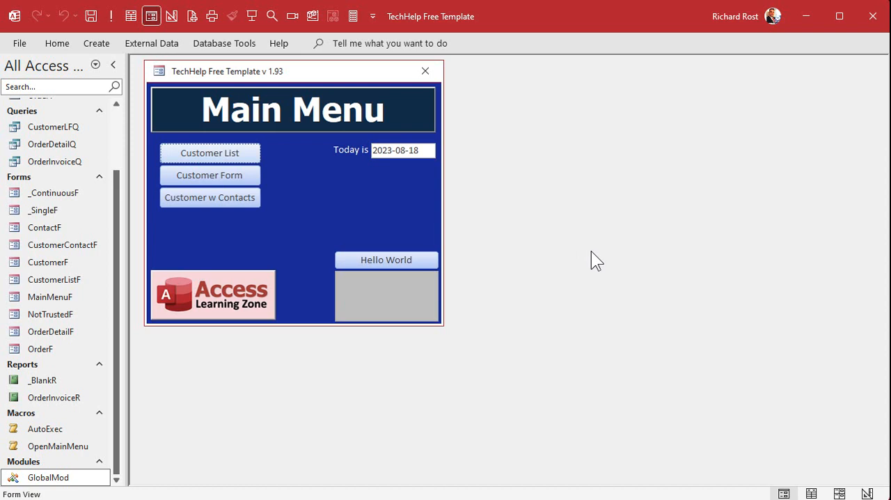
pyautogui.moveTo(618, 254)
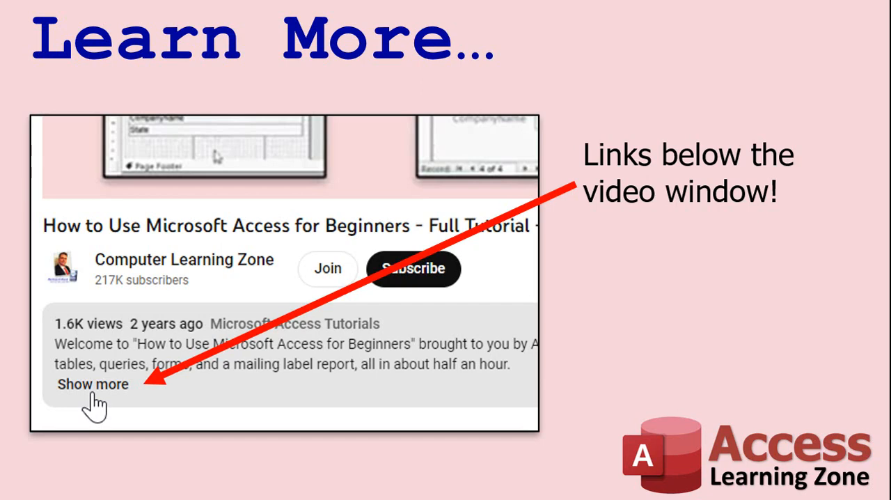
pyautogui.moveTo(145, 430)
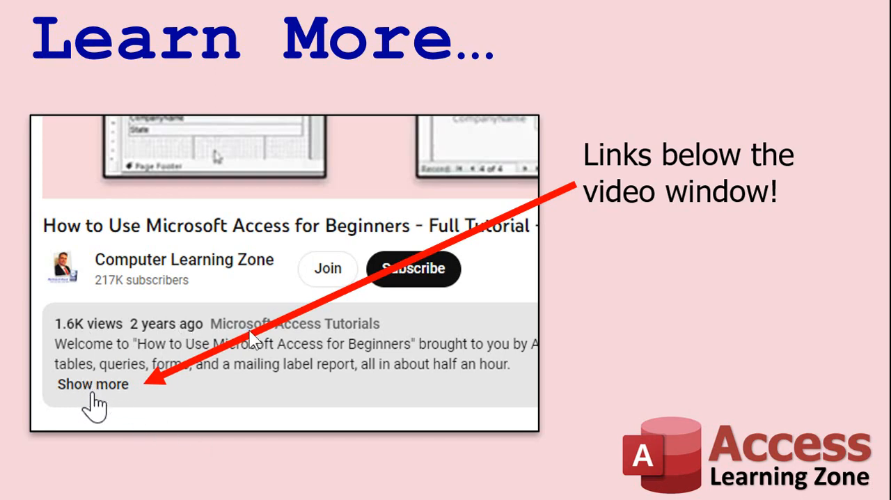
pyautogui.moveTo(198, 132)
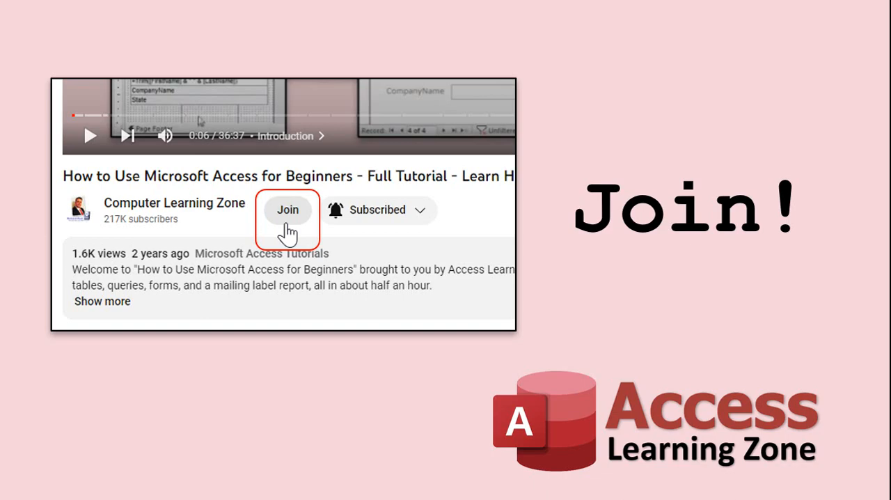
pyautogui.click(287, 209)
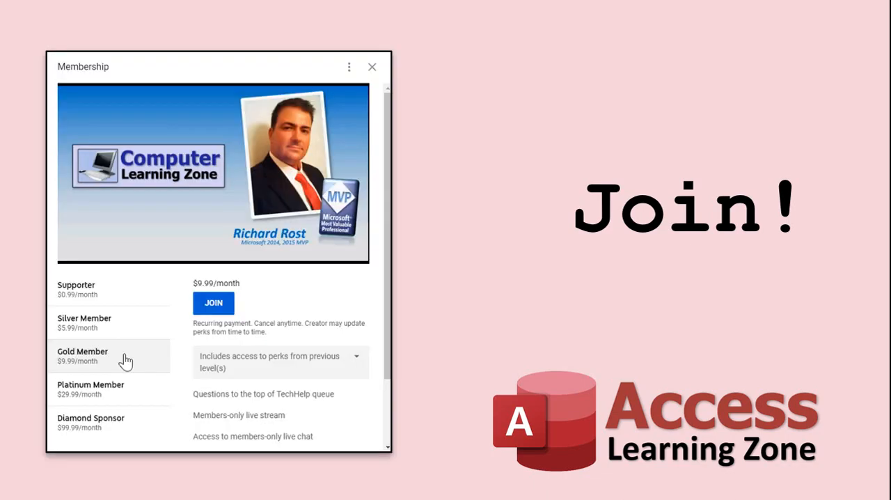